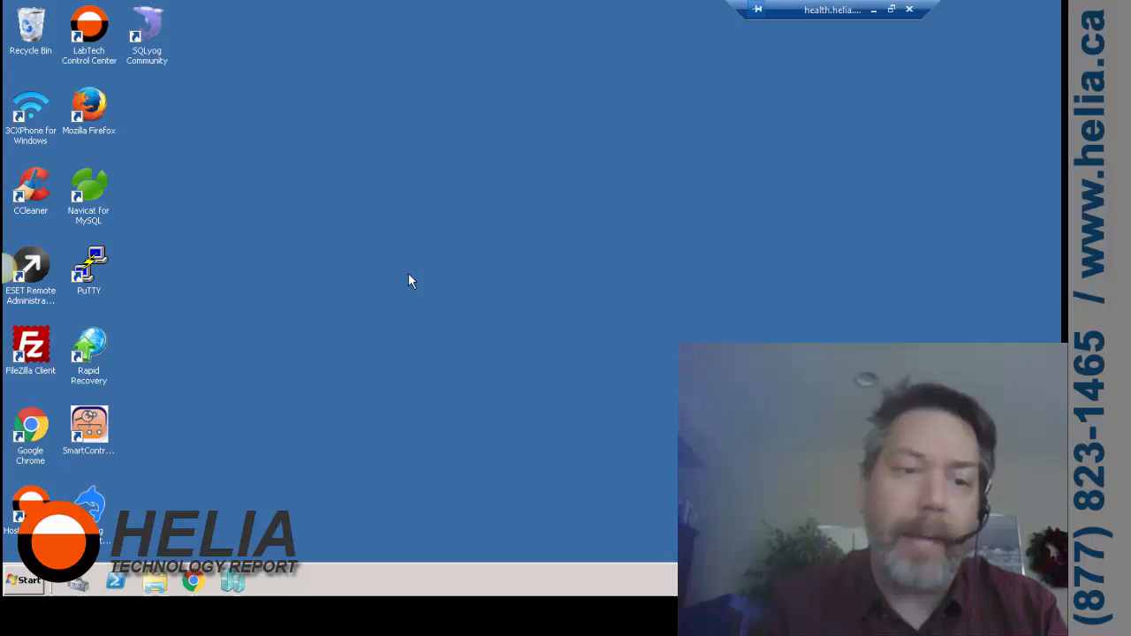
Step: Launch the Local Group Policy Editor from the Start menu search for 'group policy'
click(27, 580)
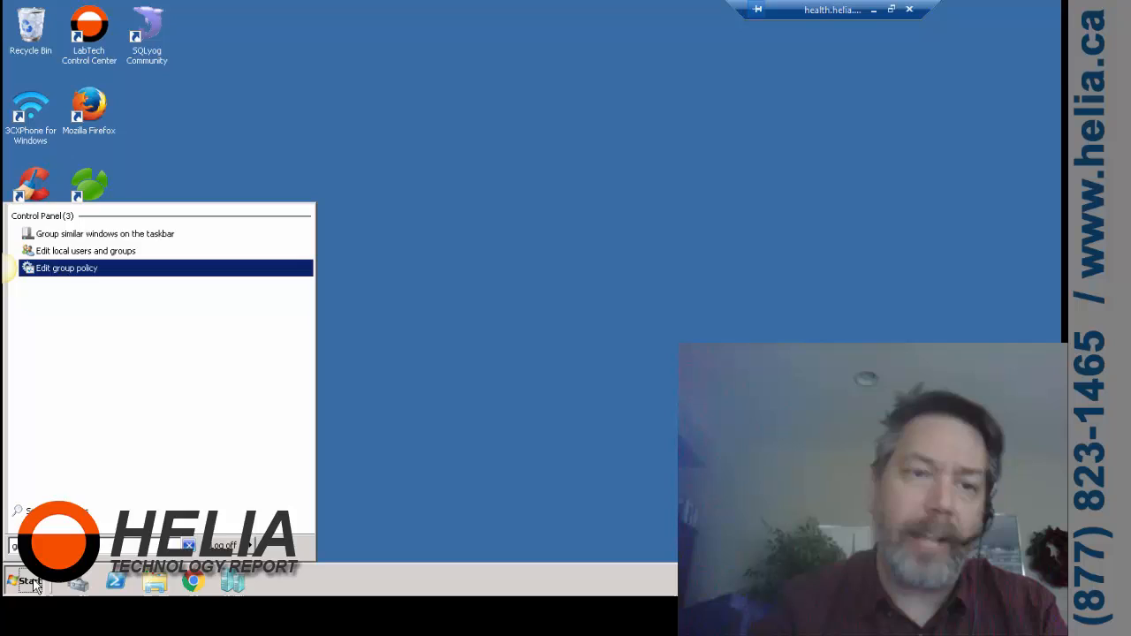
click(67, 269)
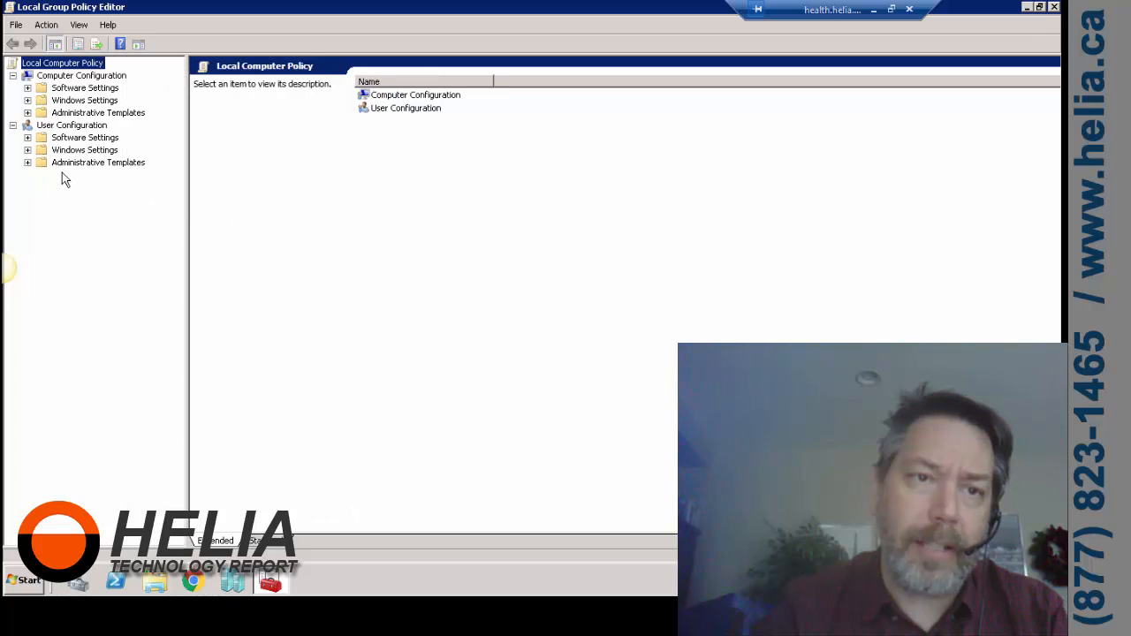
Step: Navigate to Remote Desktop Session Host > Session Time Limits and bring up the disconnected-sessions policy
click(29, 162)
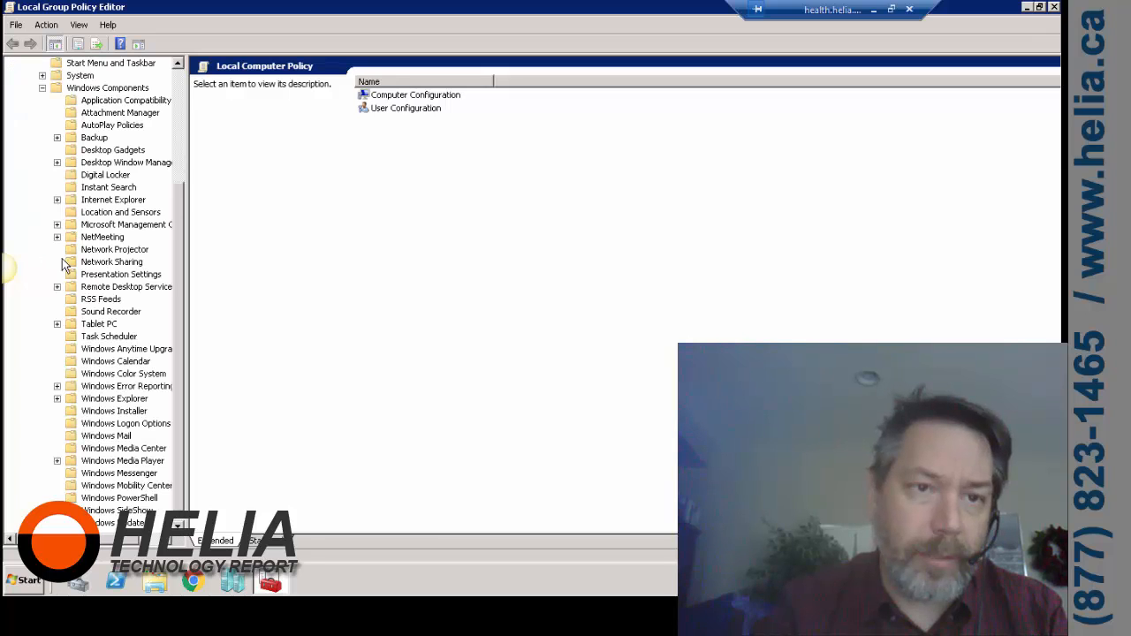
click(125, 286)
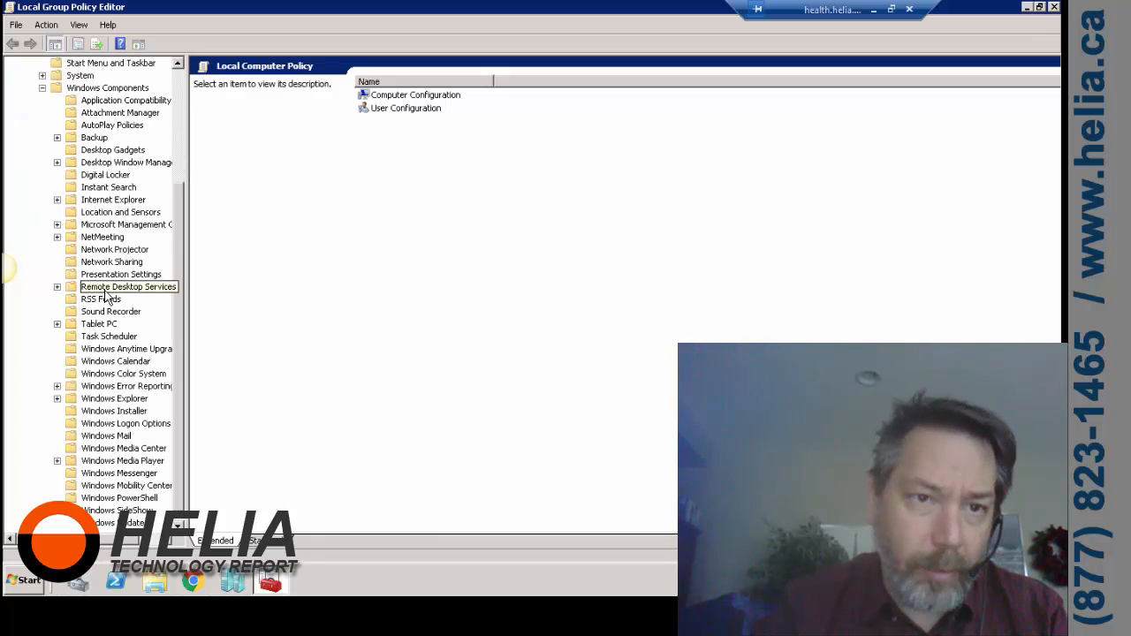
click(56, 286)
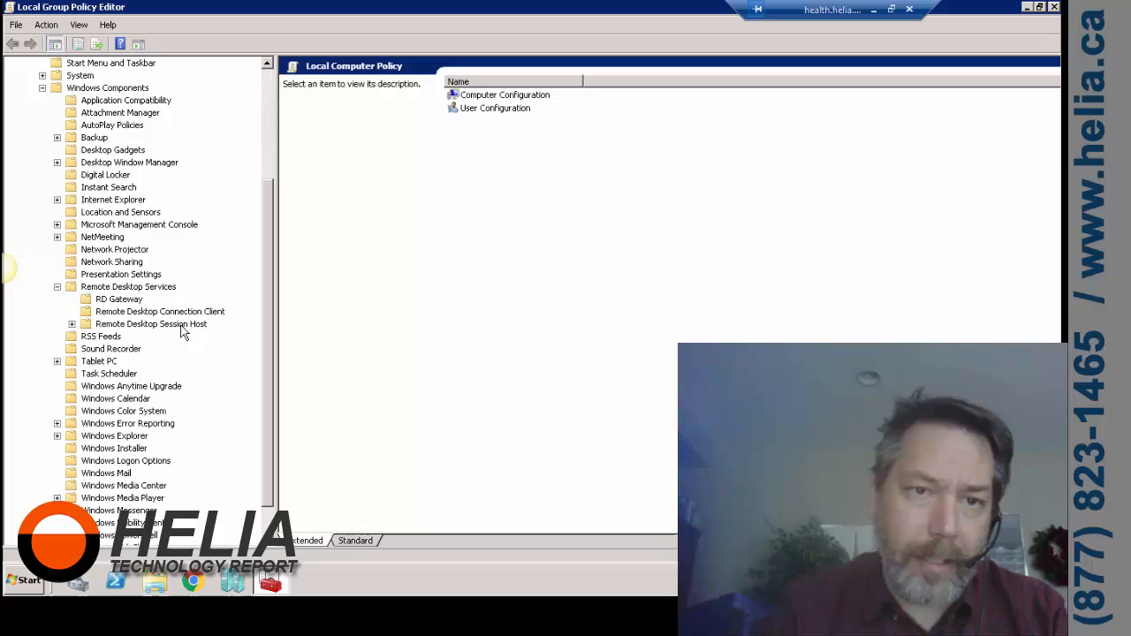
click(72, 323)
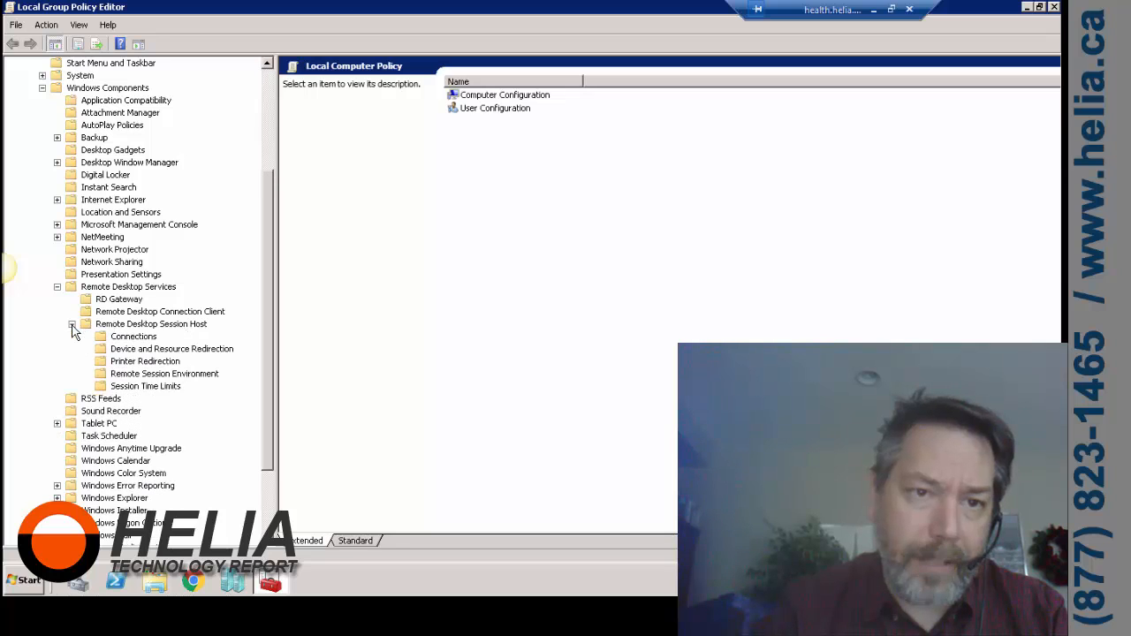
click(145, 385)
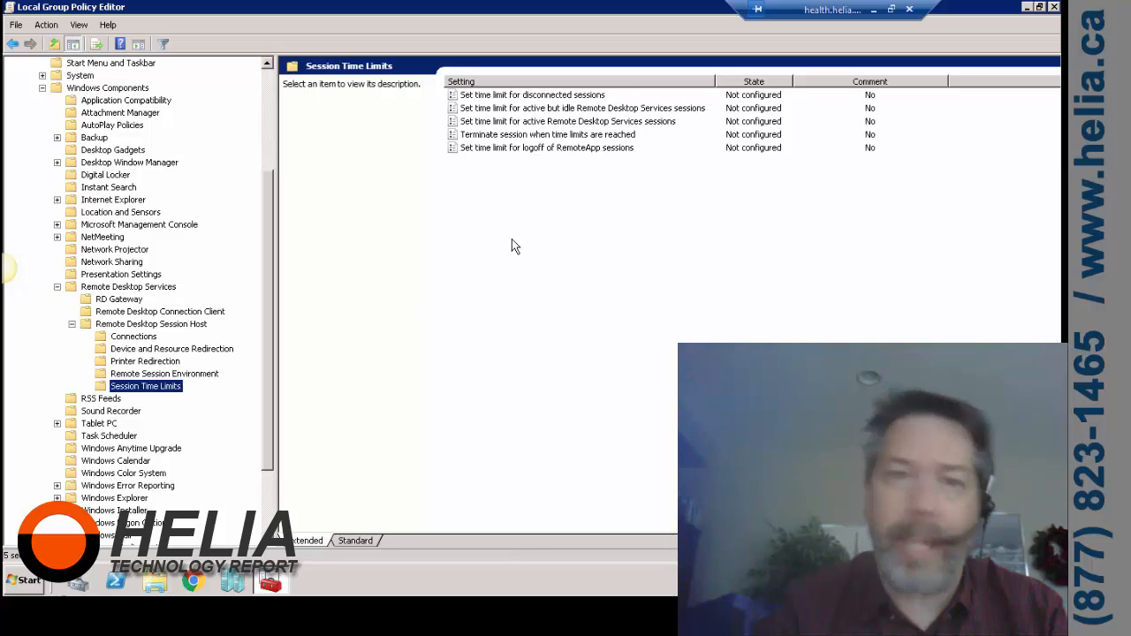
double_click(530, 95)
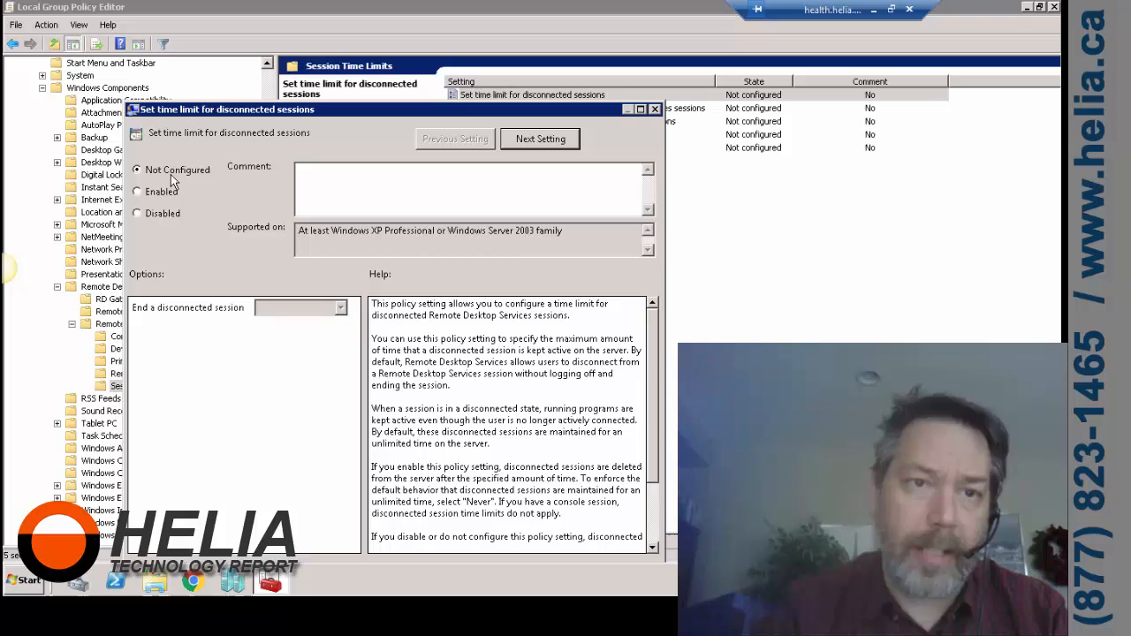
Step: Enable 'Set time limit for disconnected sessions' at 2 hours and advance to the next setting
click(138, 191)
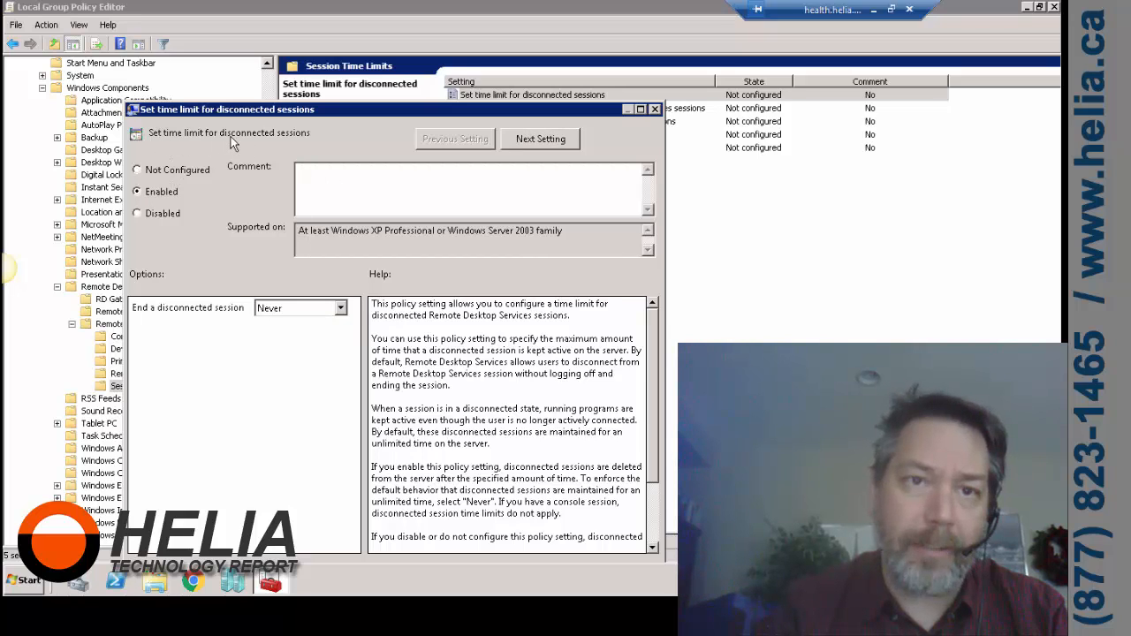
mouse_move(301, 145)
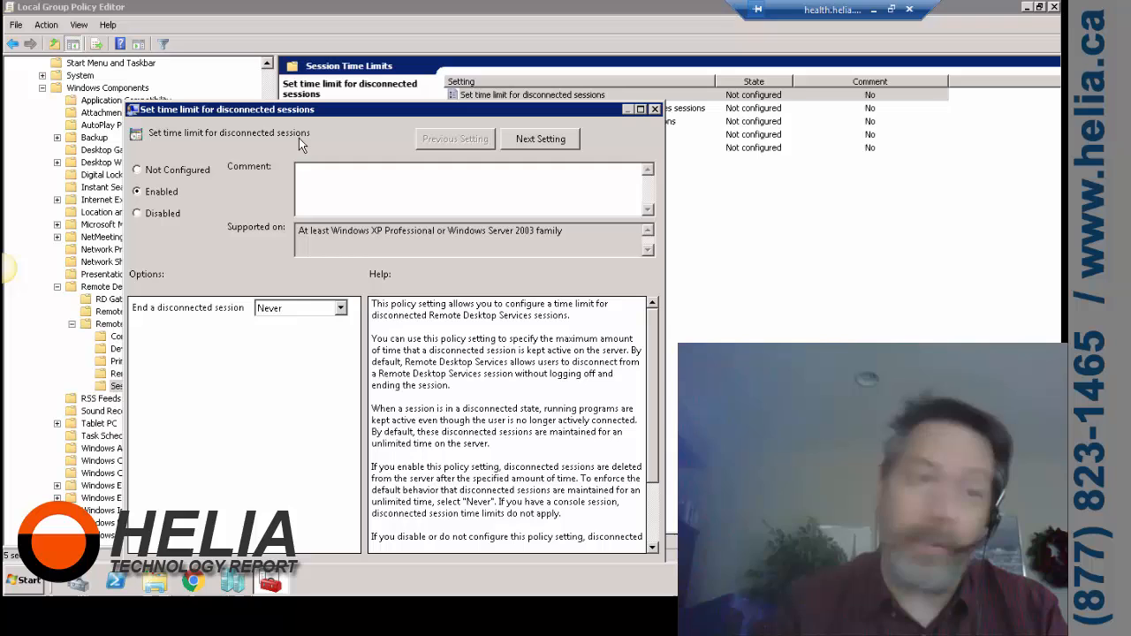
mouse_move(332, 287)
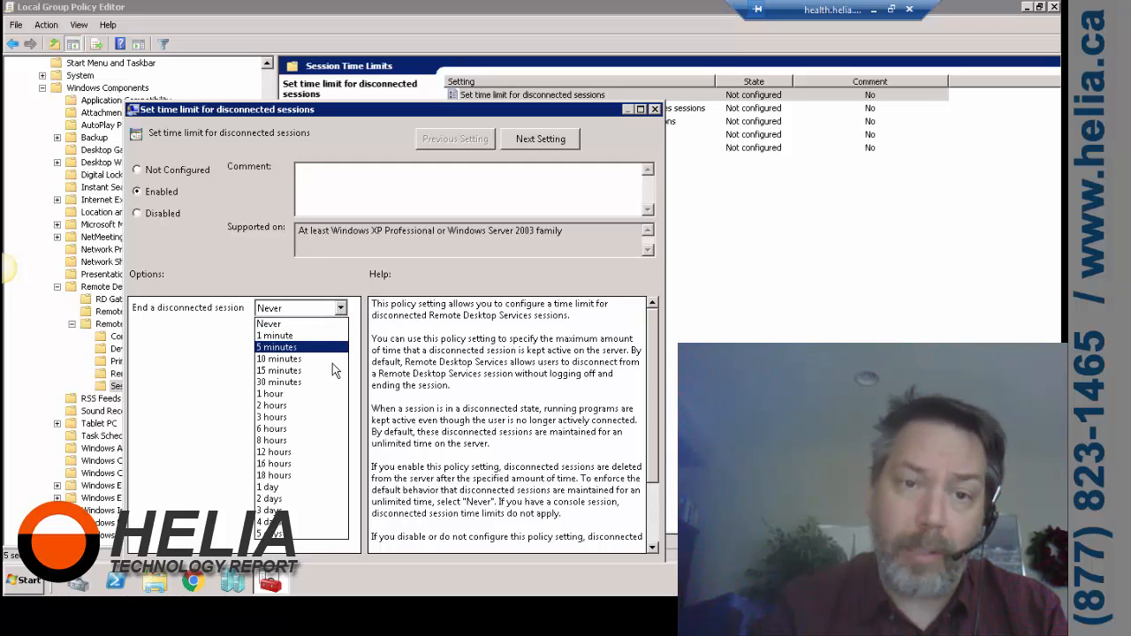
click(272, 405)
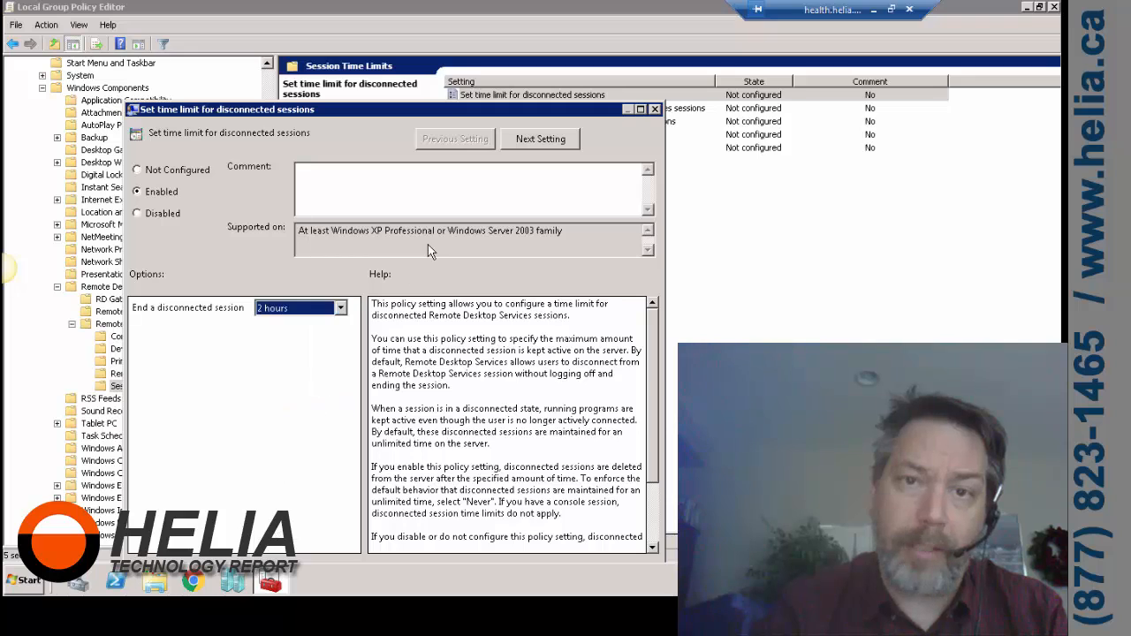
click(541, 138)
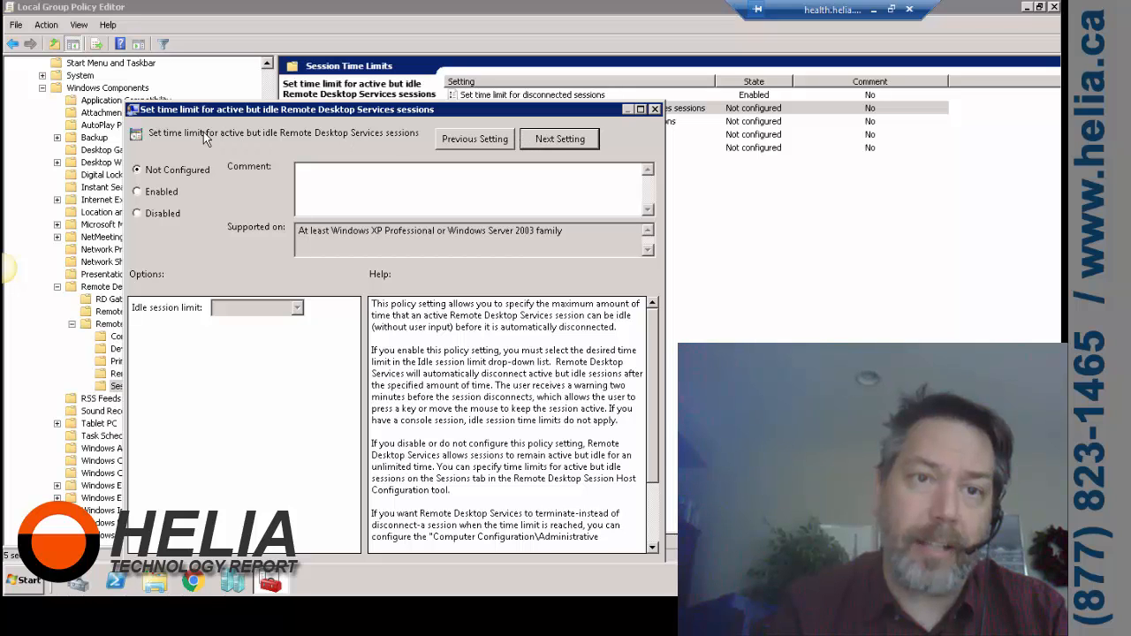
mouse_move(263, 143)
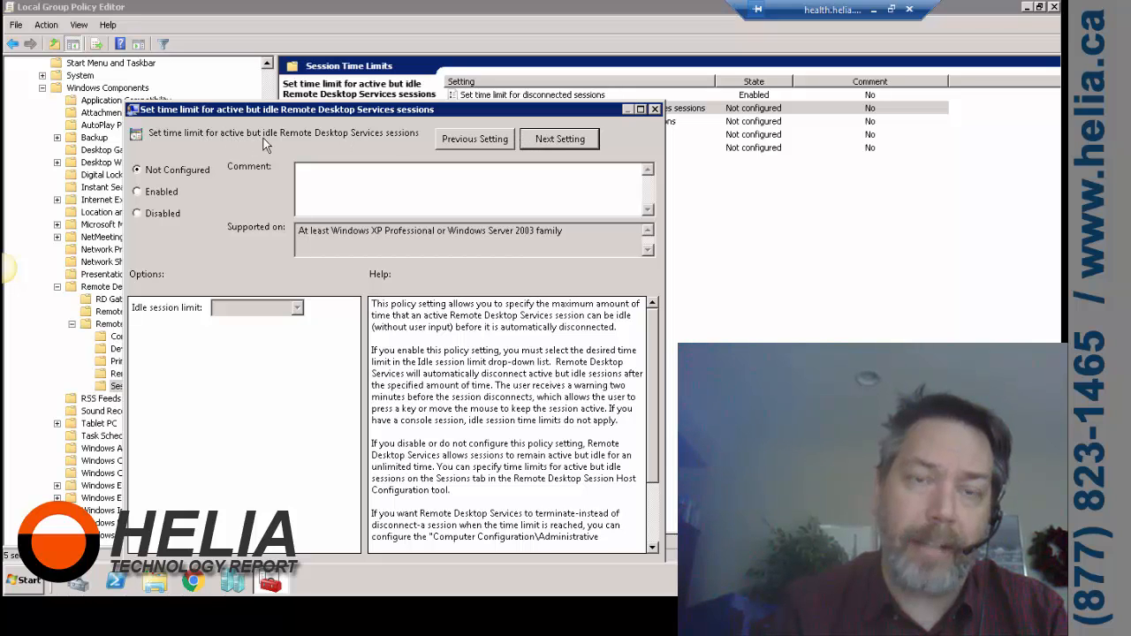
Step: Enable the idle-session limit at 2 hours and advance to the active-session setting
click(138, 191)
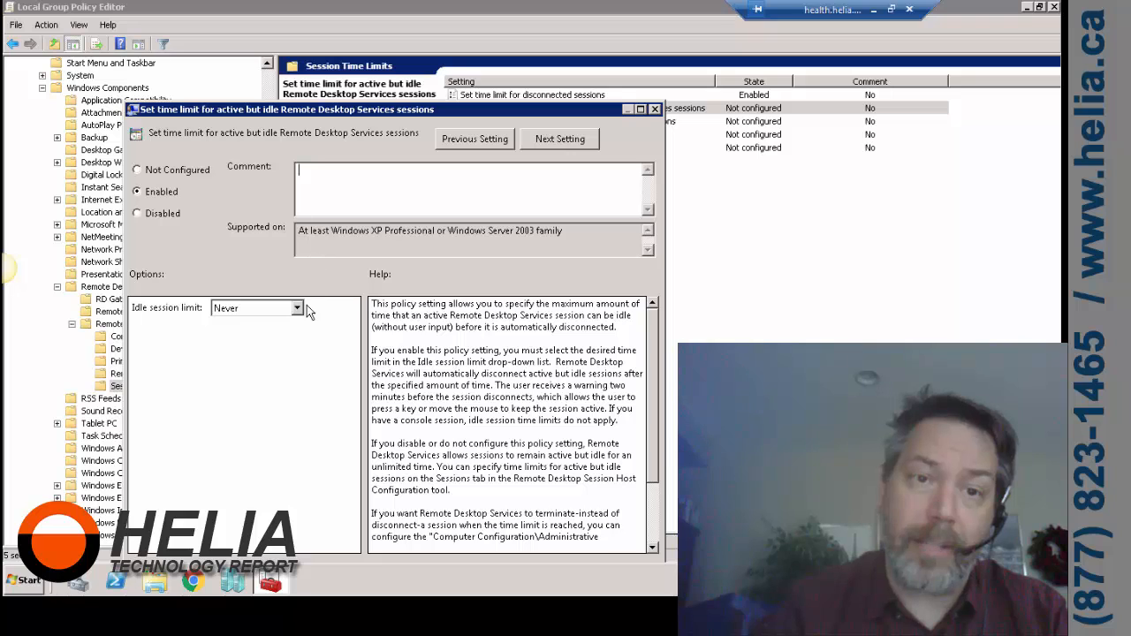
click(296, 308)
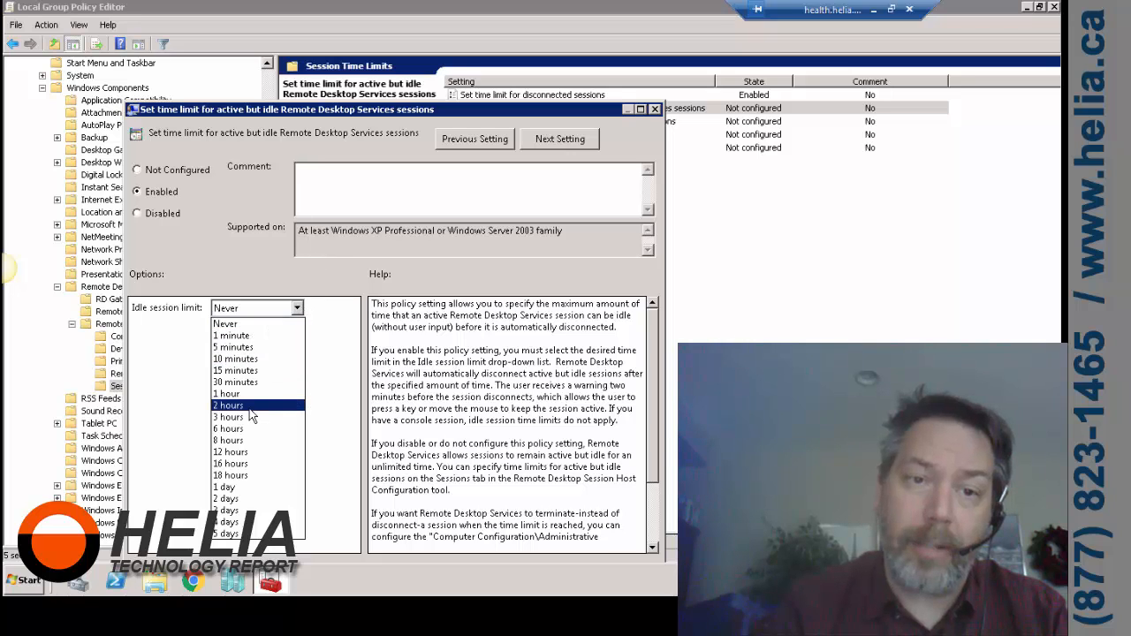
click(230, 404)
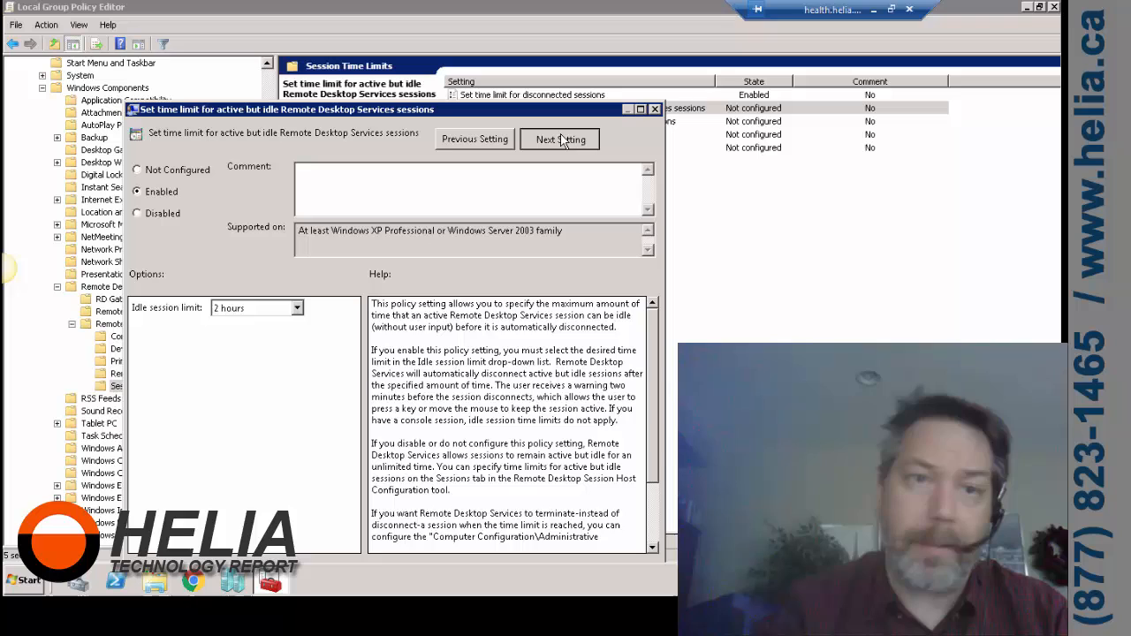
click(559, 140)
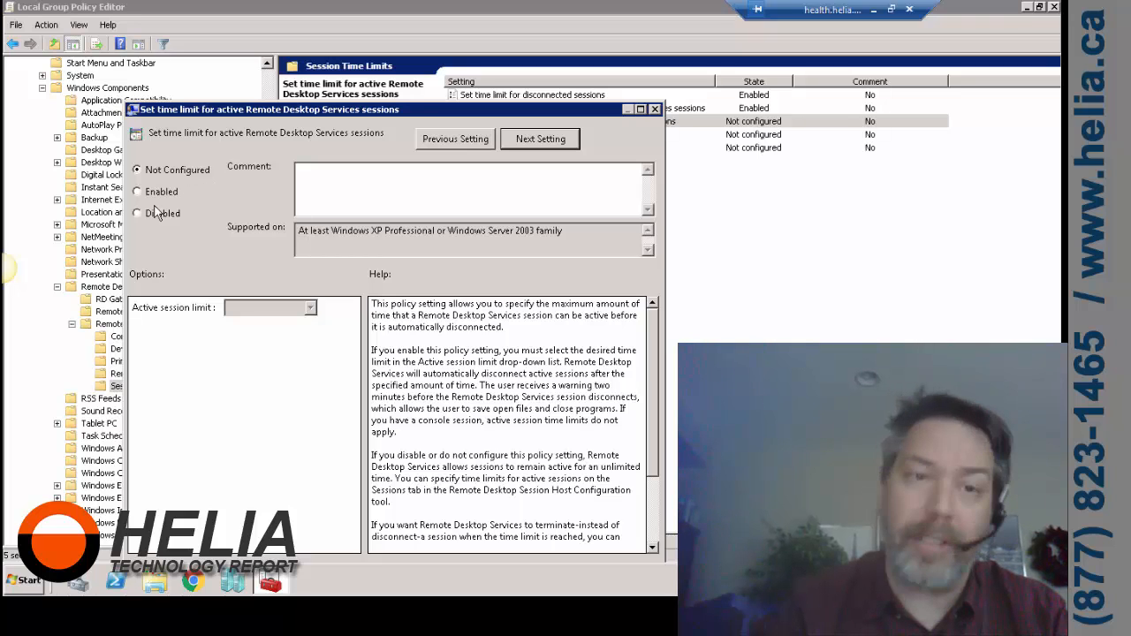
Step: Enable the active-session limit at 1 day, then enable terminating sessions when limits are reached
click(138, 191)
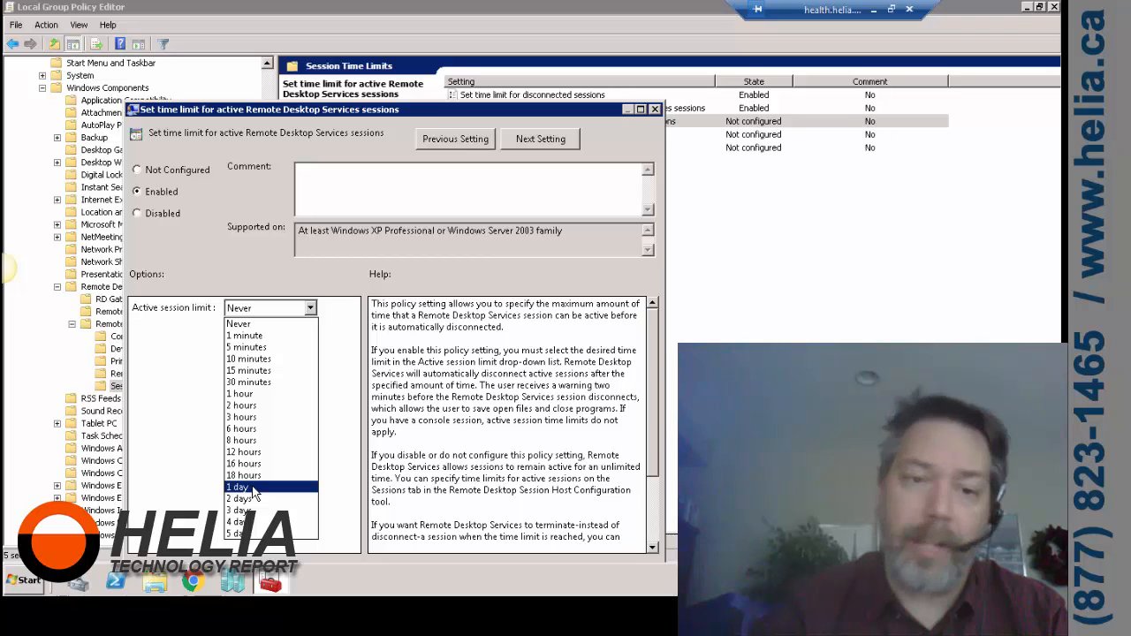
click(238, 488)
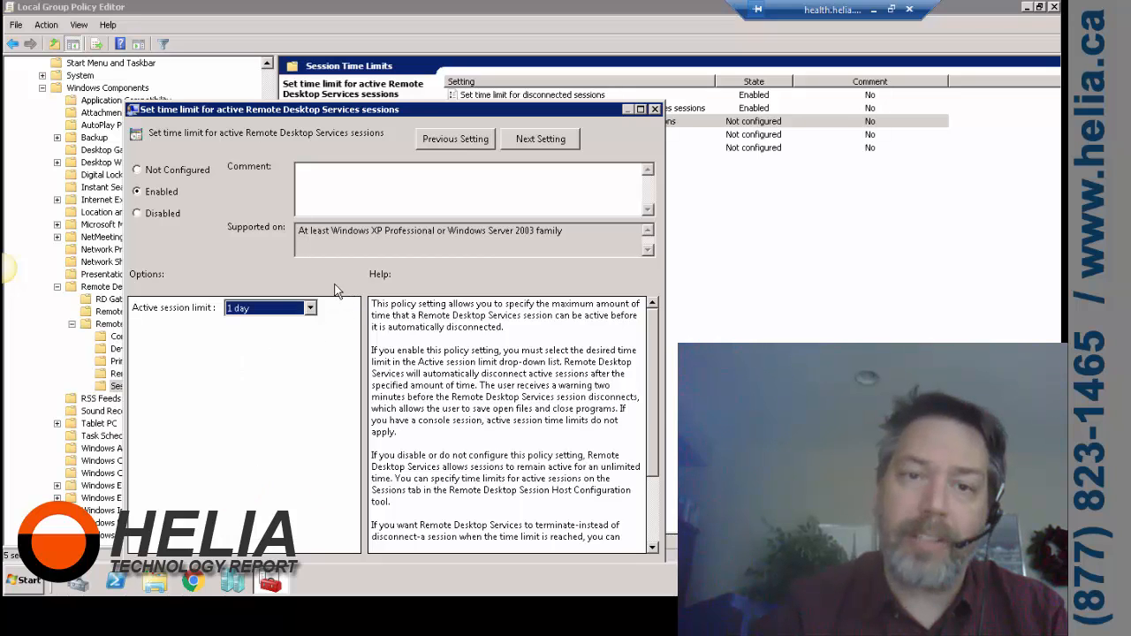
mouse_move(357, 272)
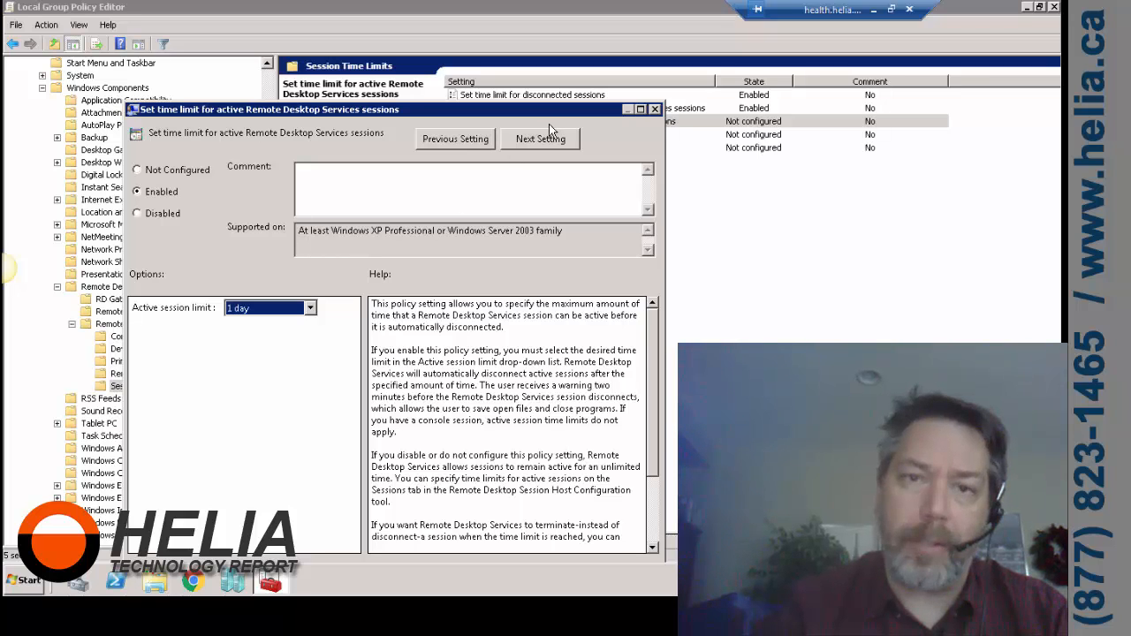
click(539, 138)
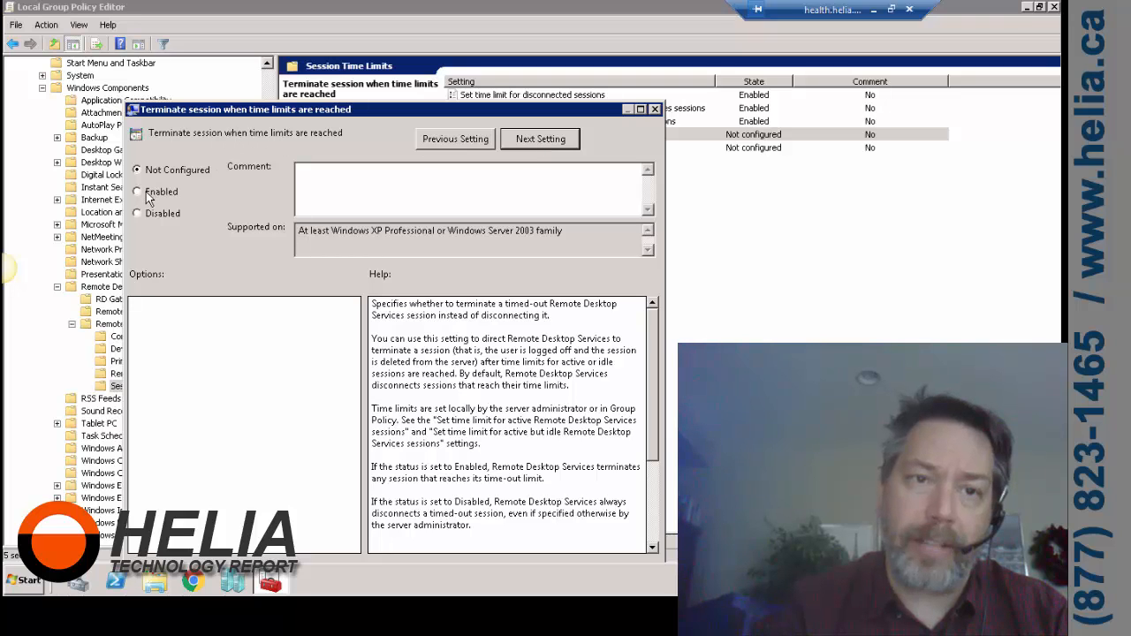
click(138, 190)
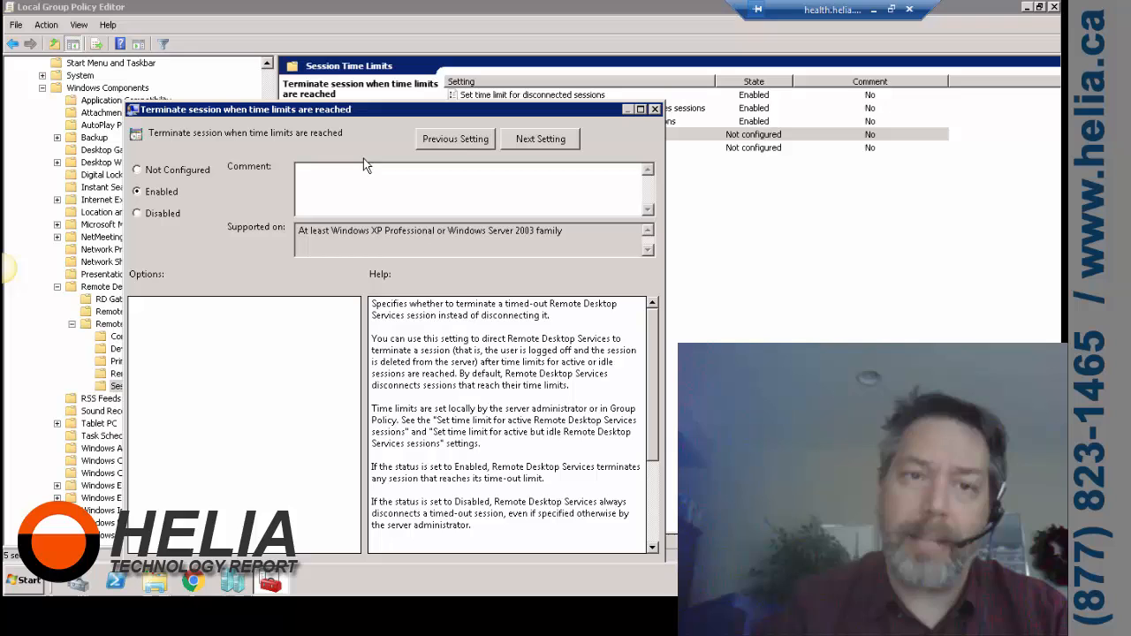
click(541, 138)
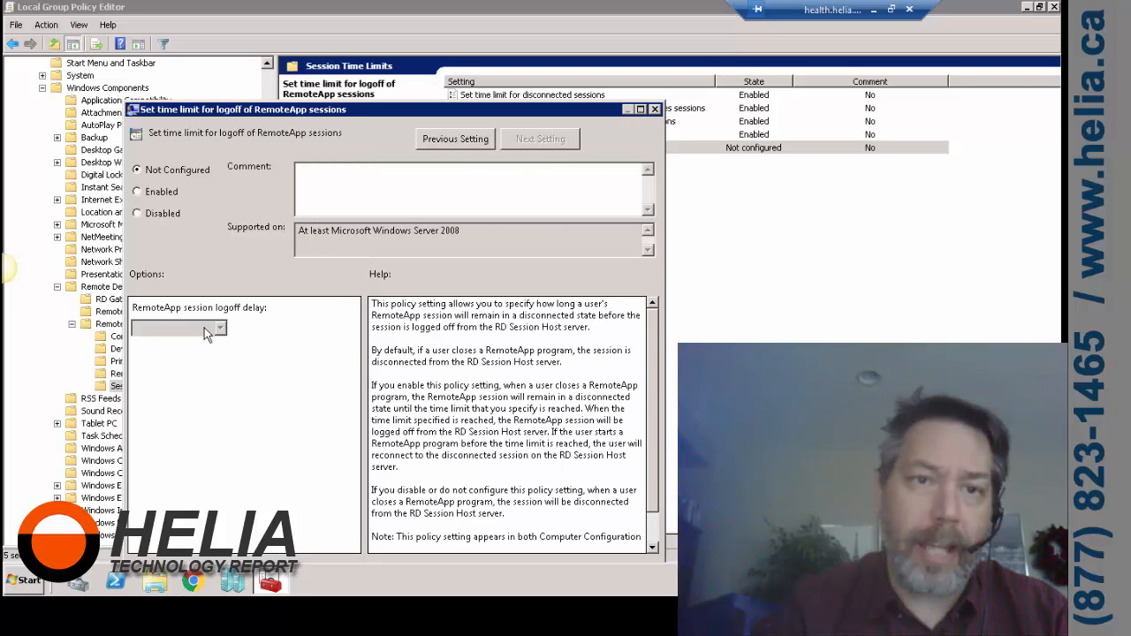
Step: Enable the RemoteApp session logoff delay at 1 minute and confirm with OK
click(138, 191)
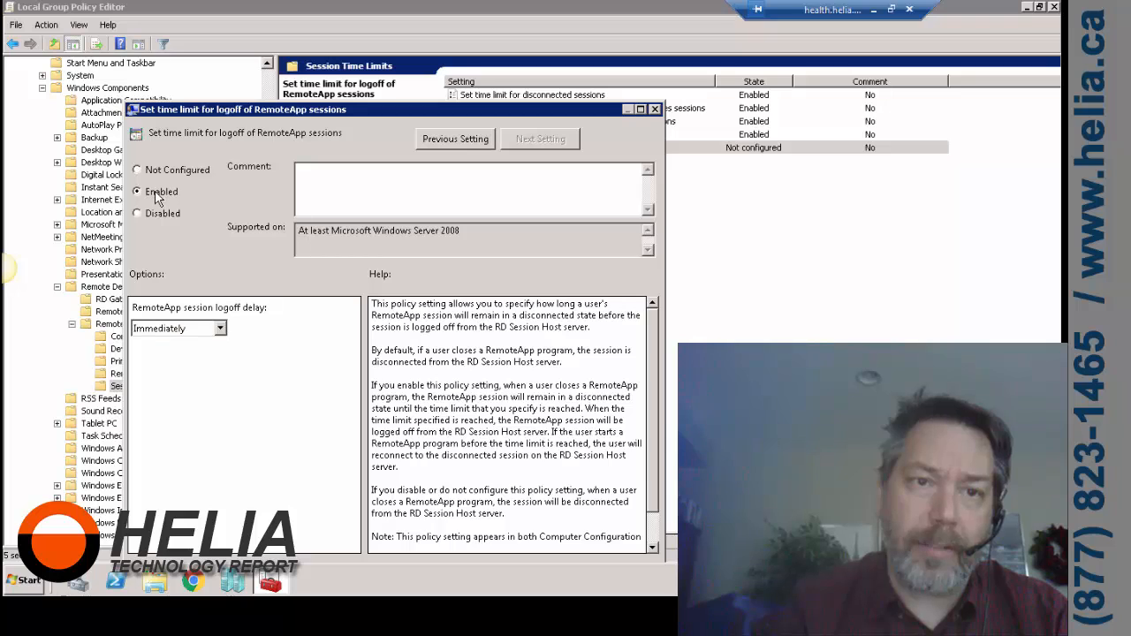
click(219, 327)
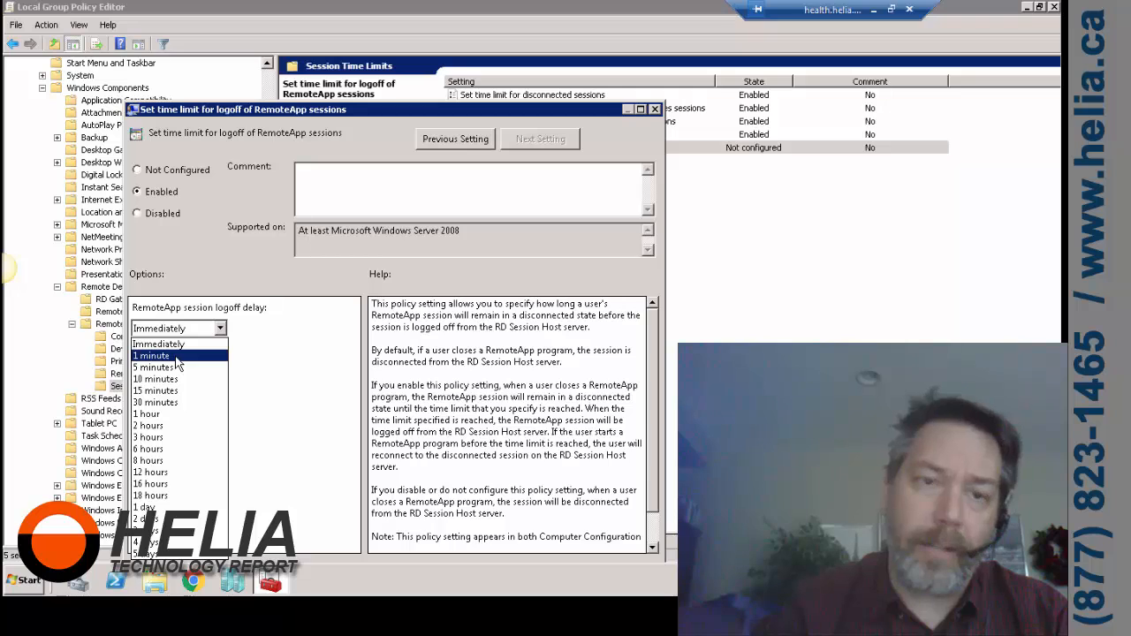
click(150, 355)
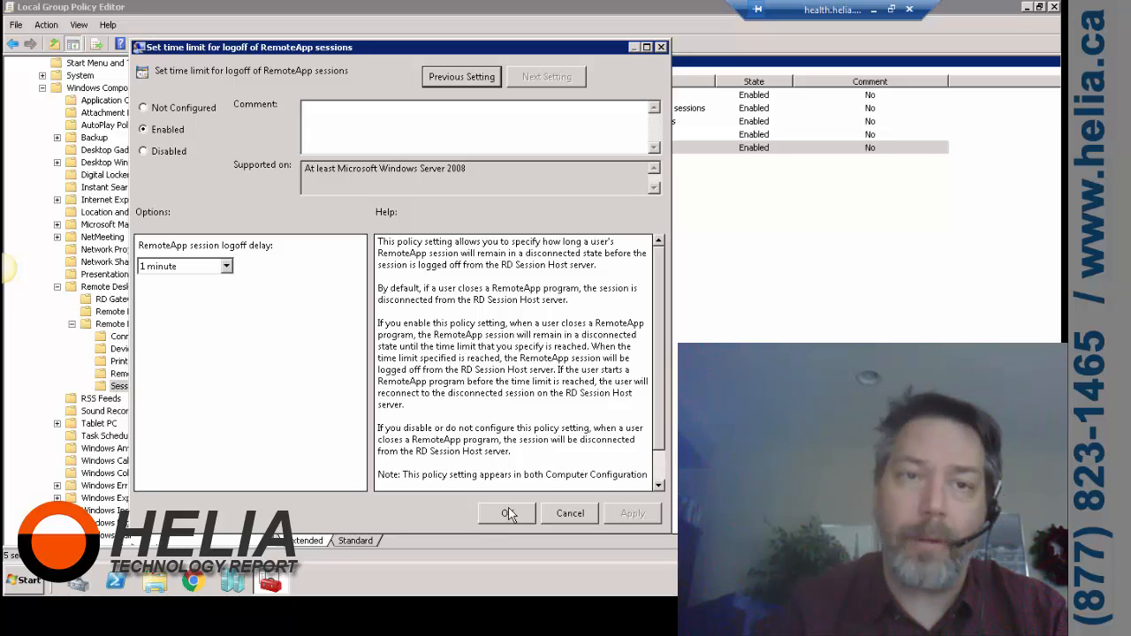
click(506, 512)
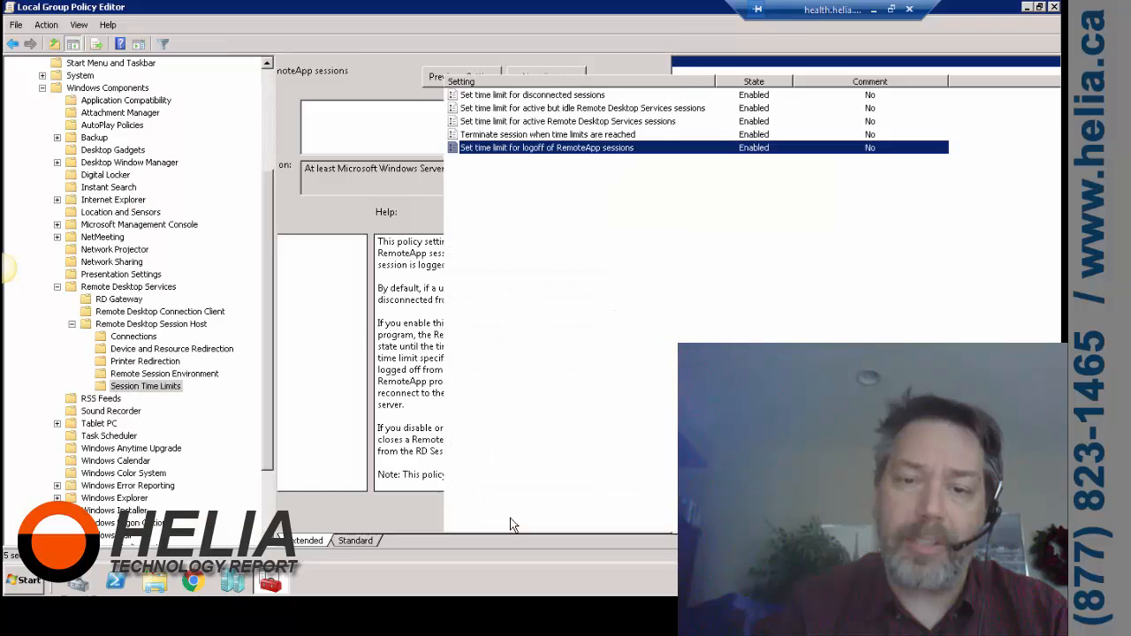